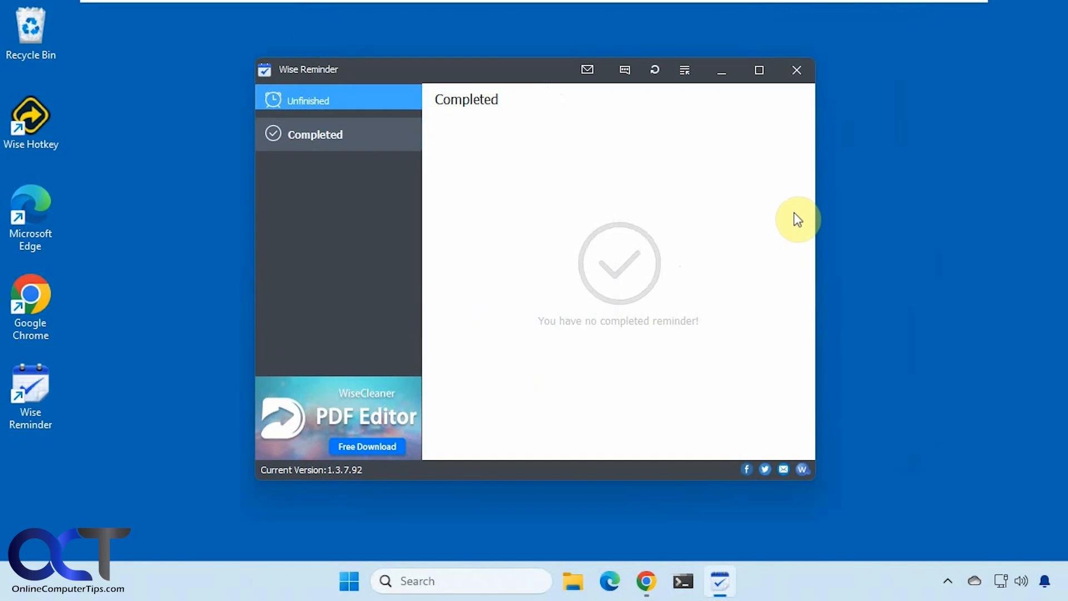
mouse_move(646, 225)
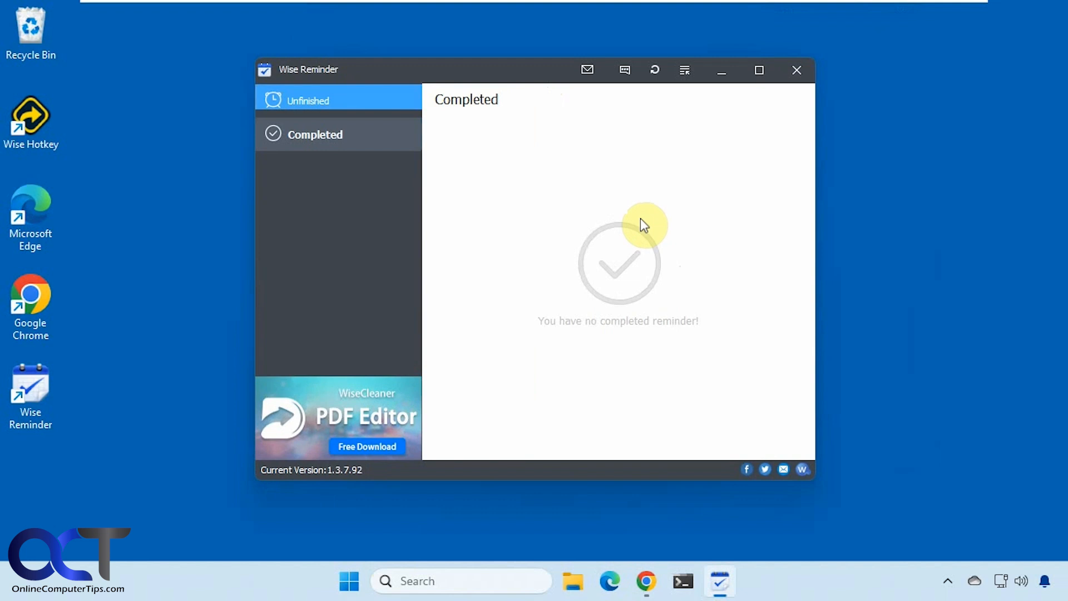
mouse_move(521, 240)
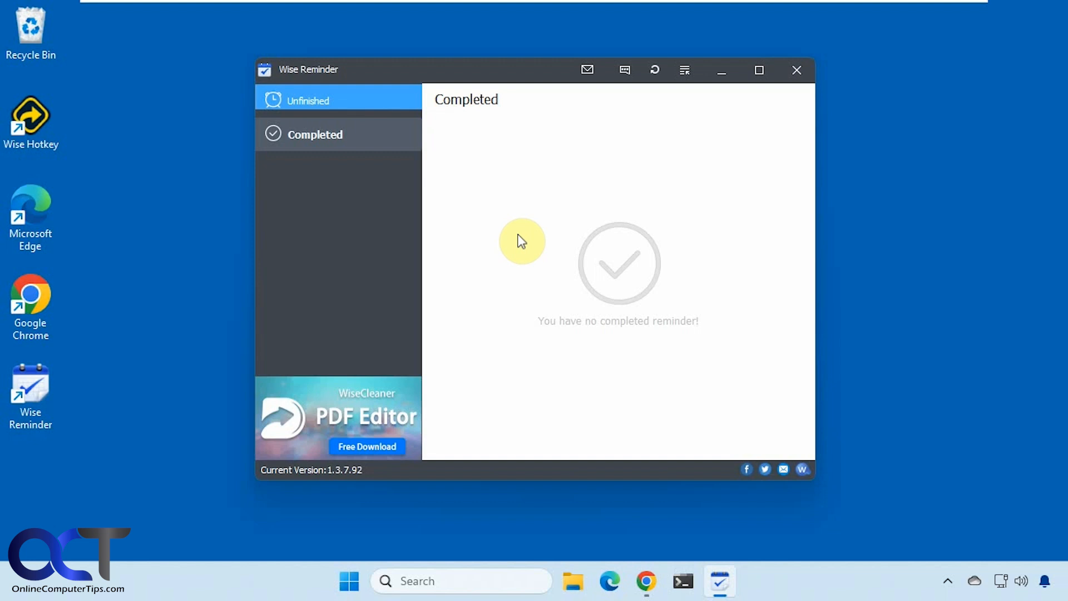
mouse_move(530, 241)
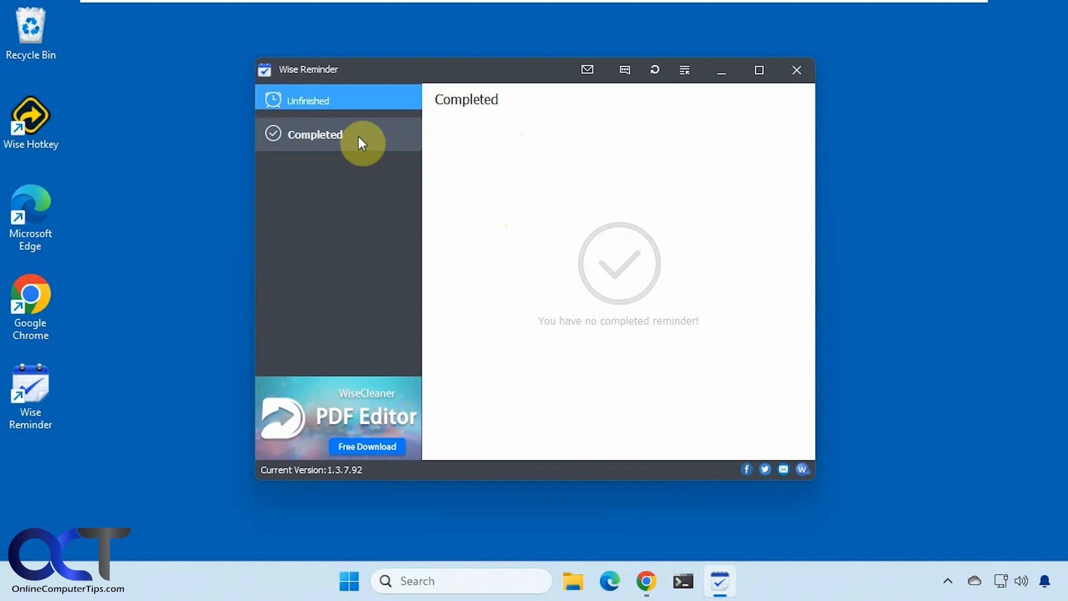
Show the Unfinished reminders list, which is empty.
click(312, 100)
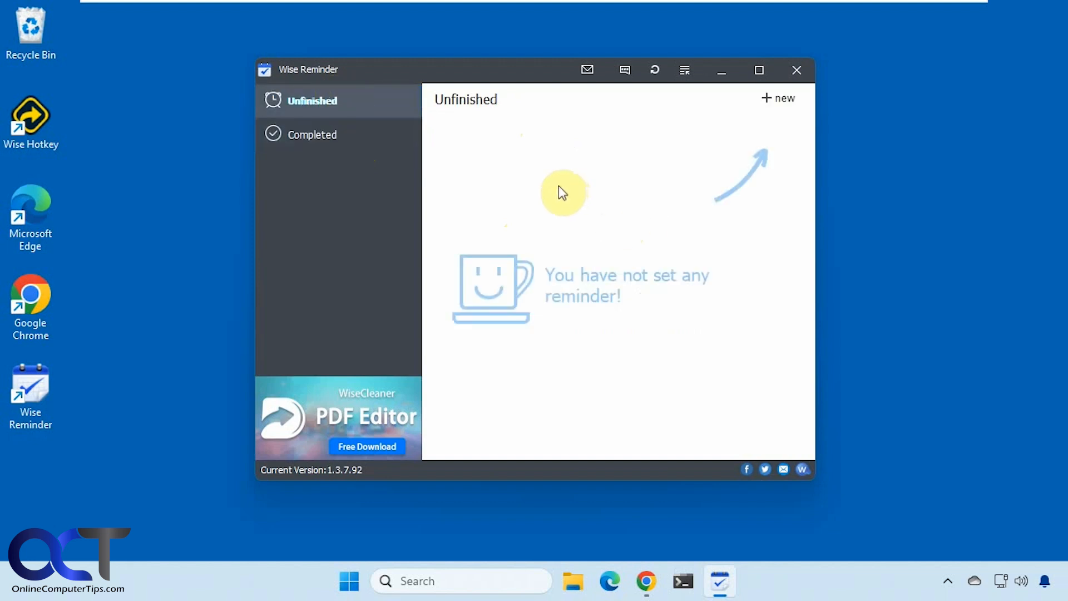
Create and save reminder 'make a video on Wise Reminder' for 6:25 PM, 7/11/2024.
click(777, 98)
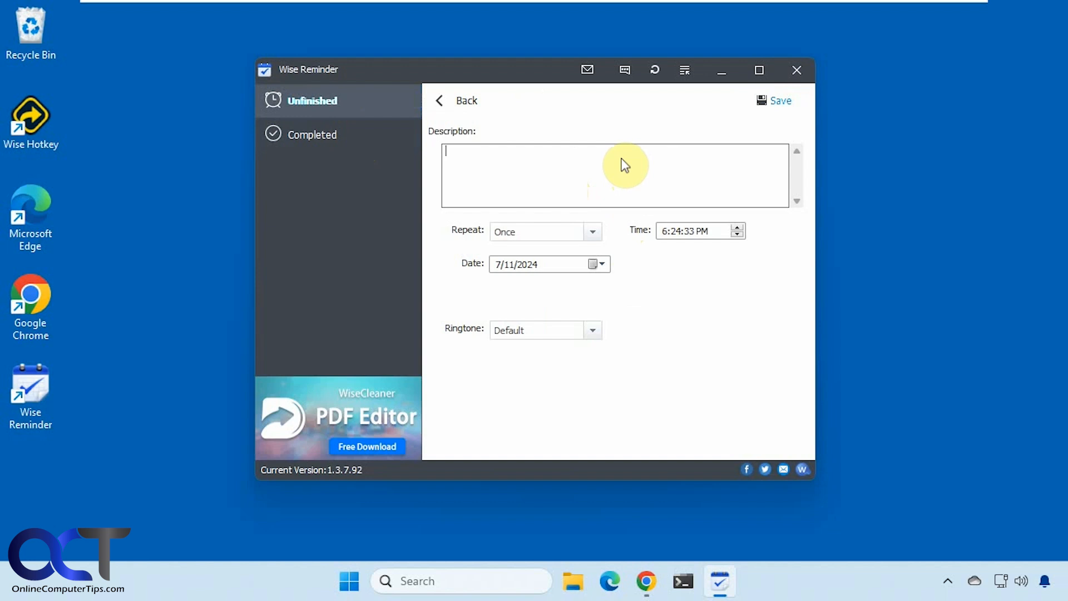
text(make a video on Wise)
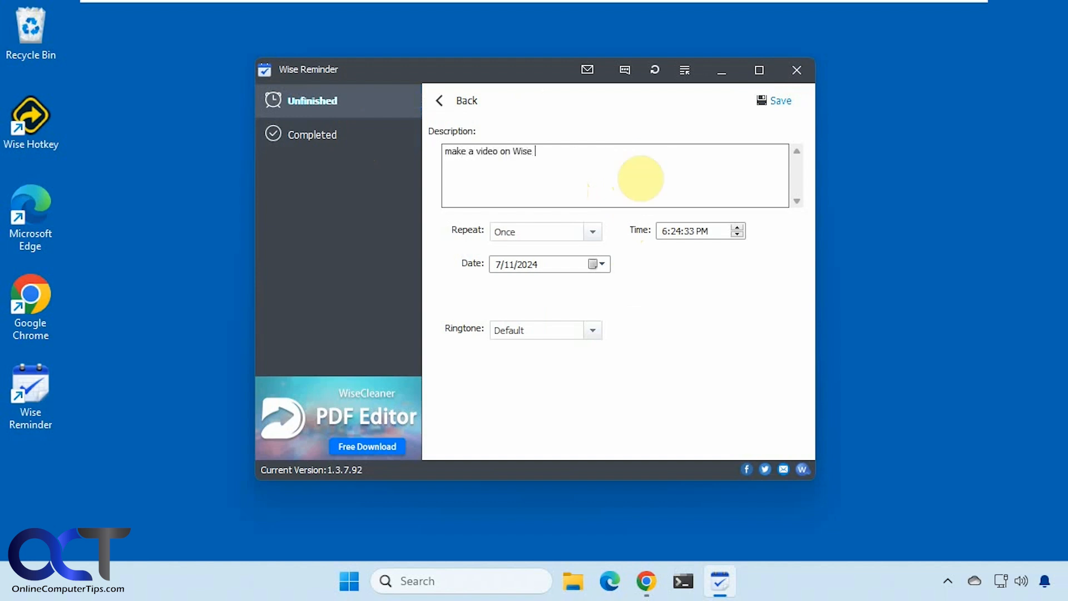
text(Reminder)
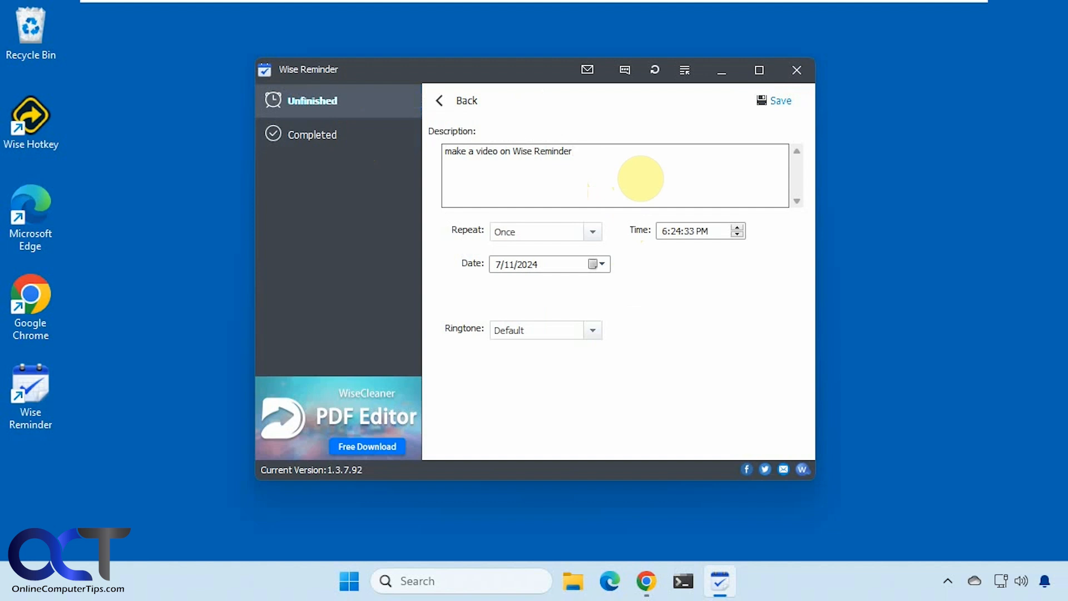
mouse_move(783, 277)
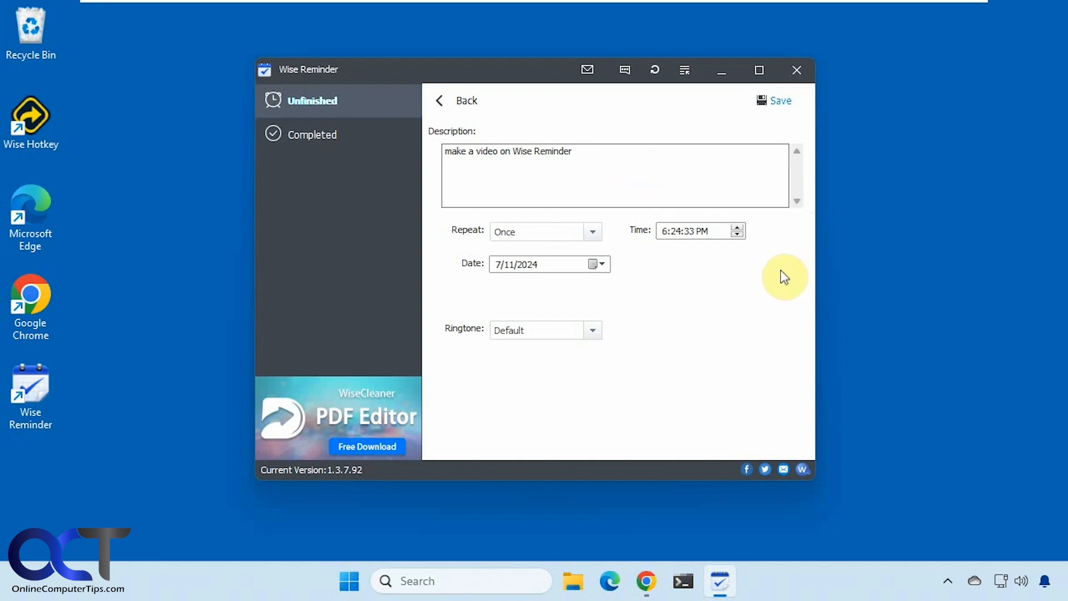
click(676, 231)
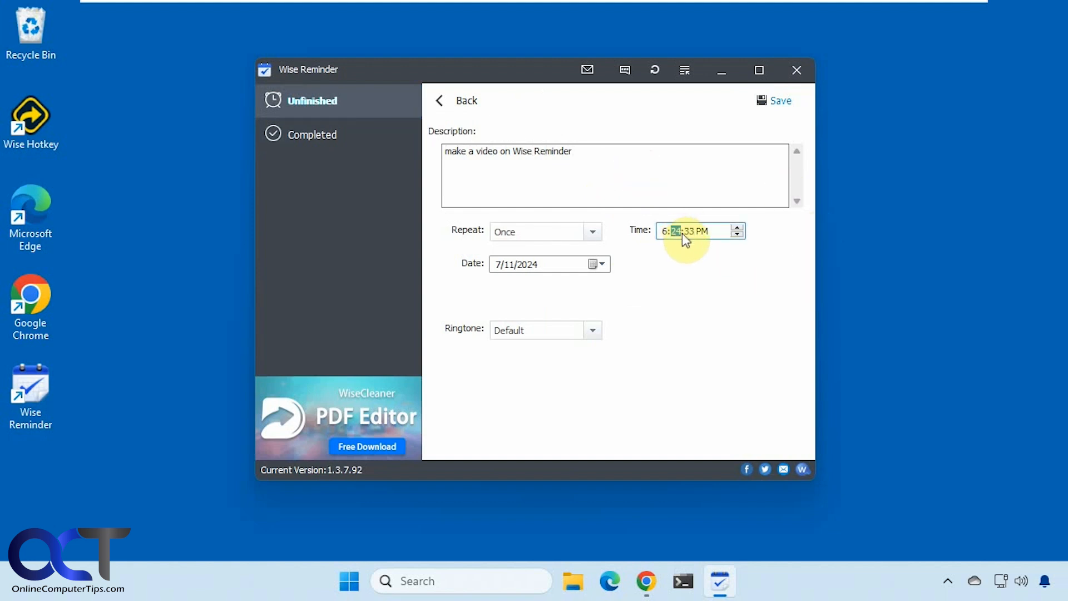
click(736, 227)
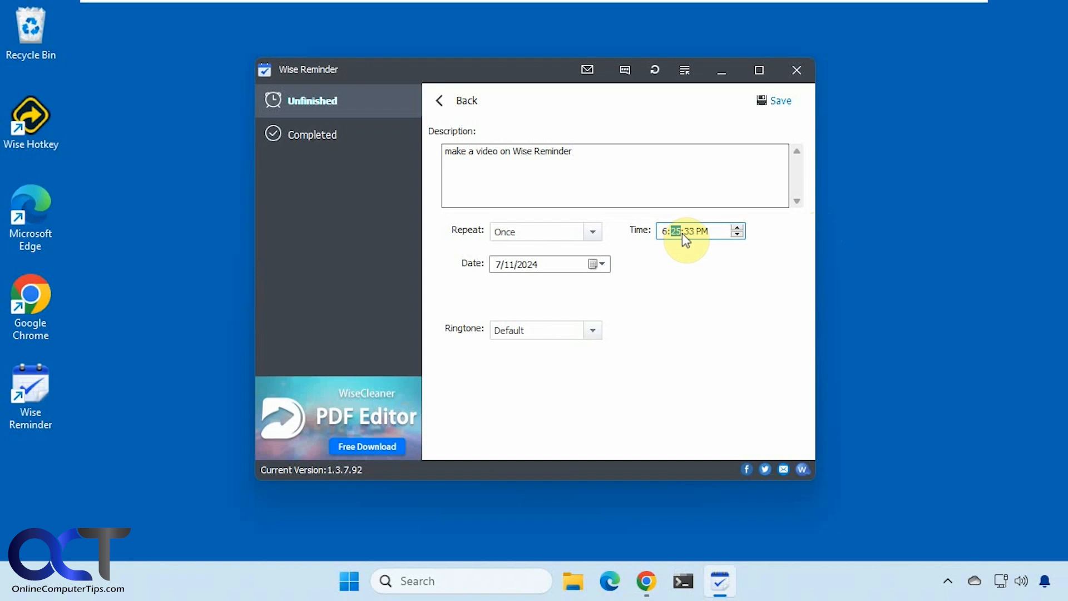
click(691, 230)
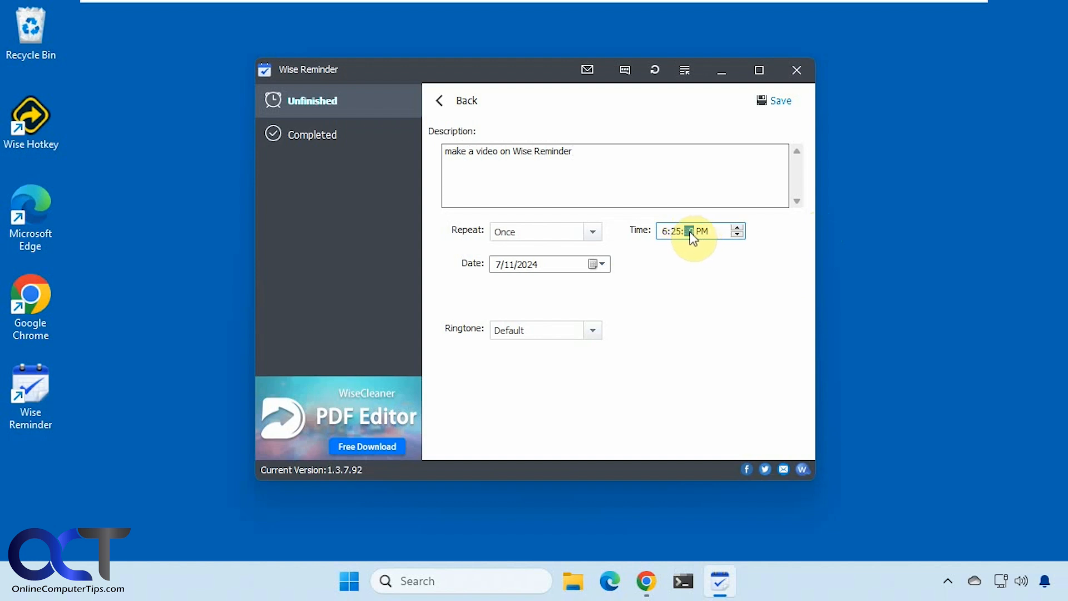
click(780, 100)
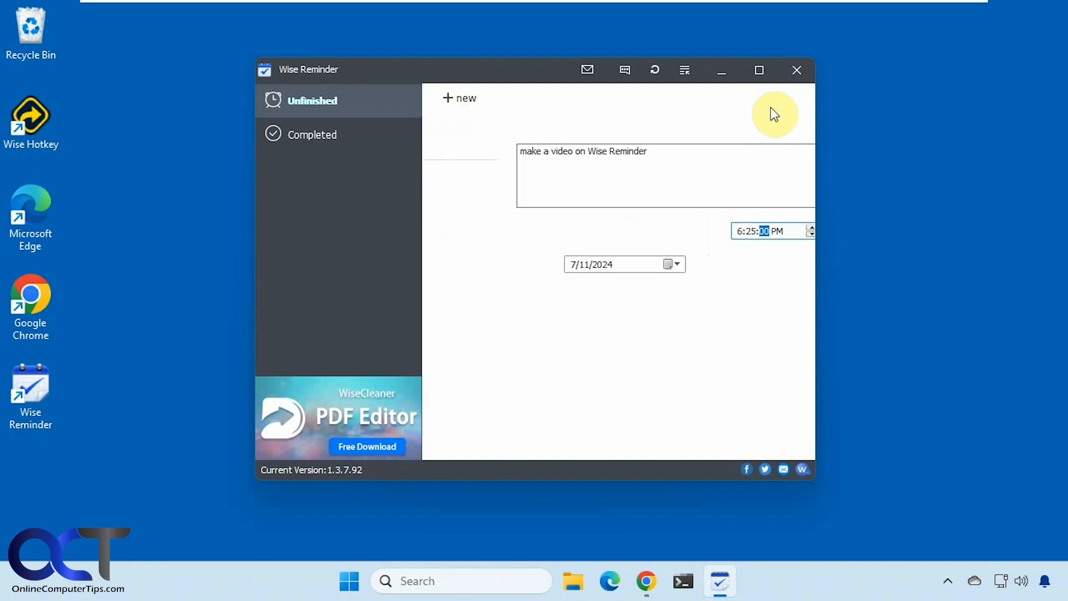
Close the window, dismiss the 6:25 PM notice, and show hidden taskbar icons.
click(796, 69)
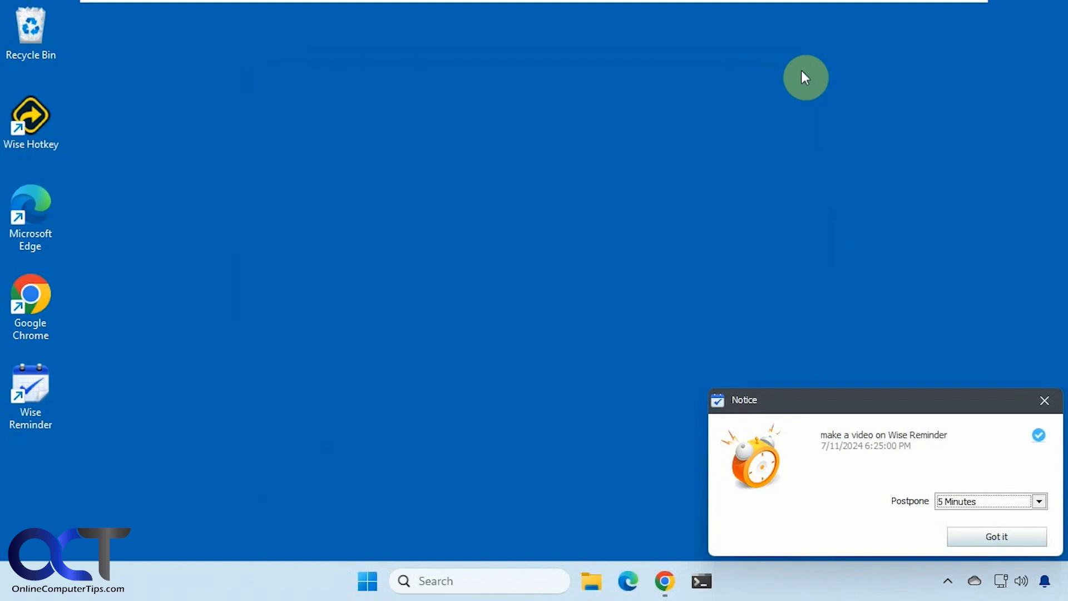
click(1038, 501)
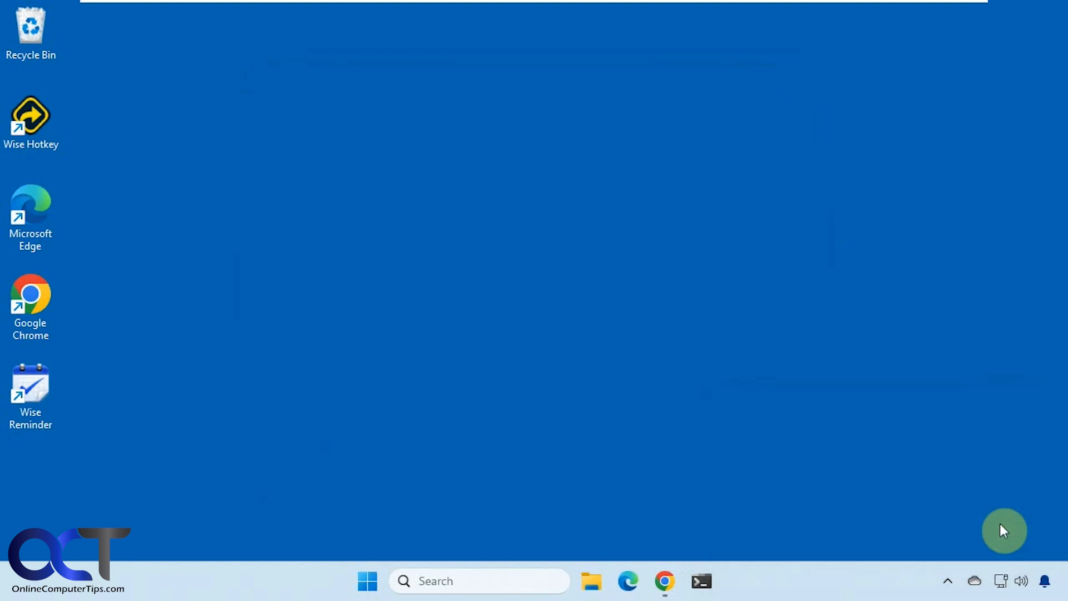
click(947, 581)
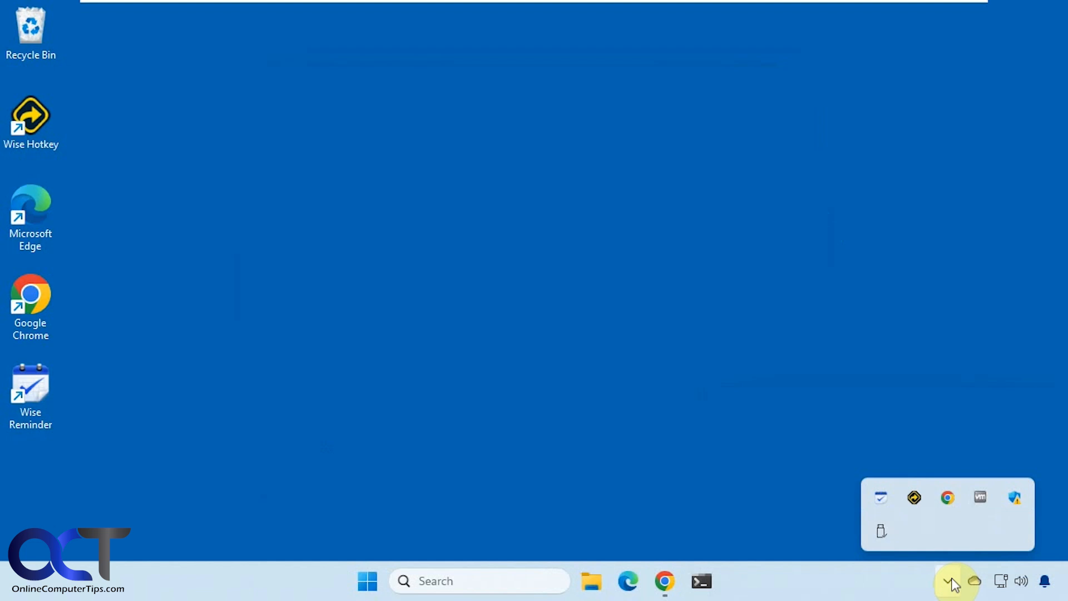
mouse_move(882, 504)
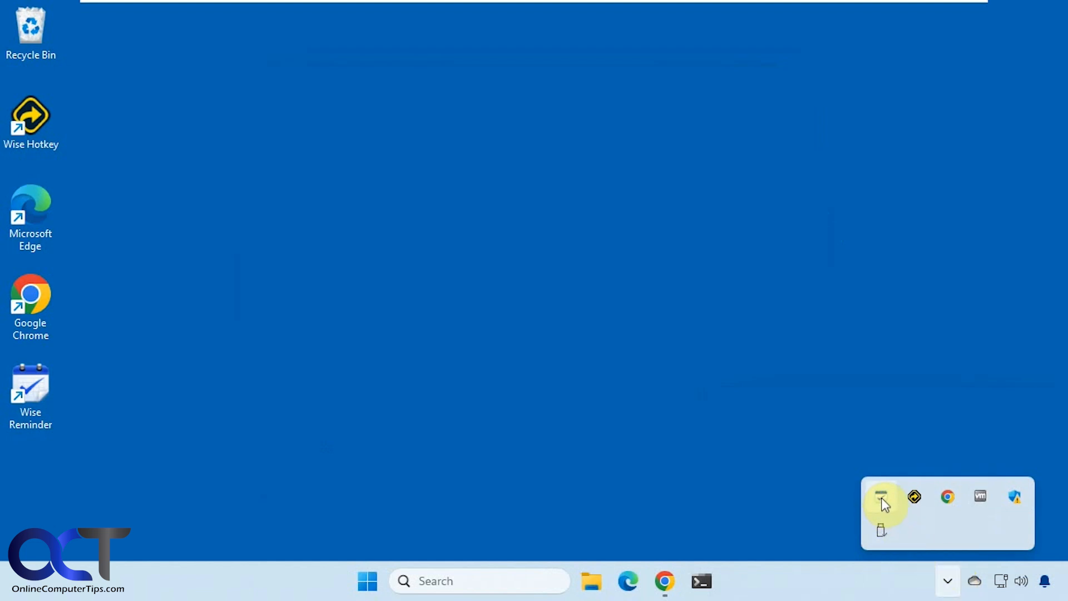
mouse_move(881, 497)
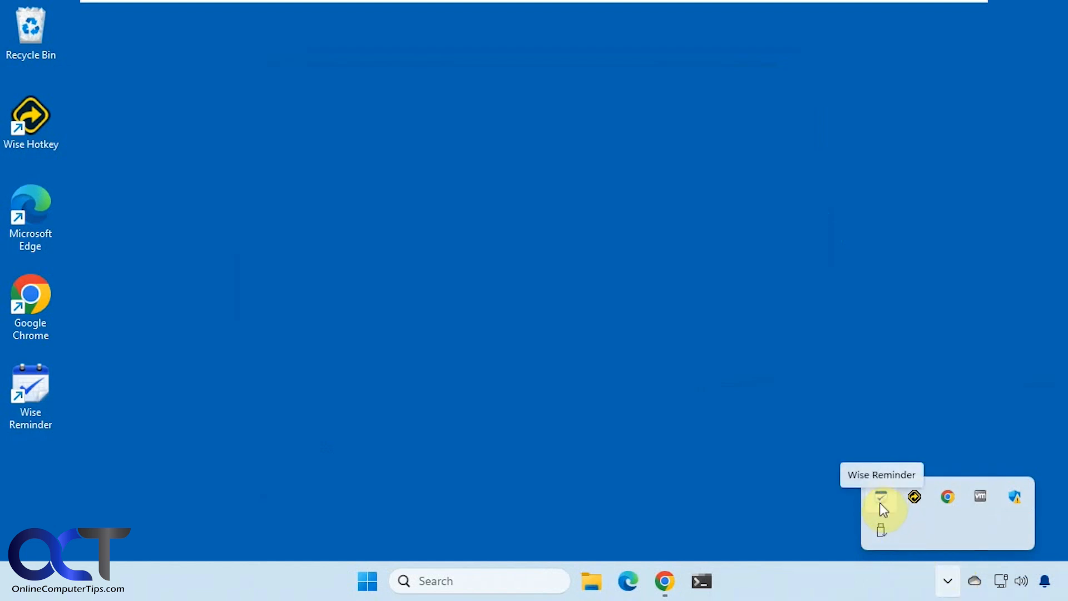
Reopen Wise Reminder from its tray icon.
click(880, 497)
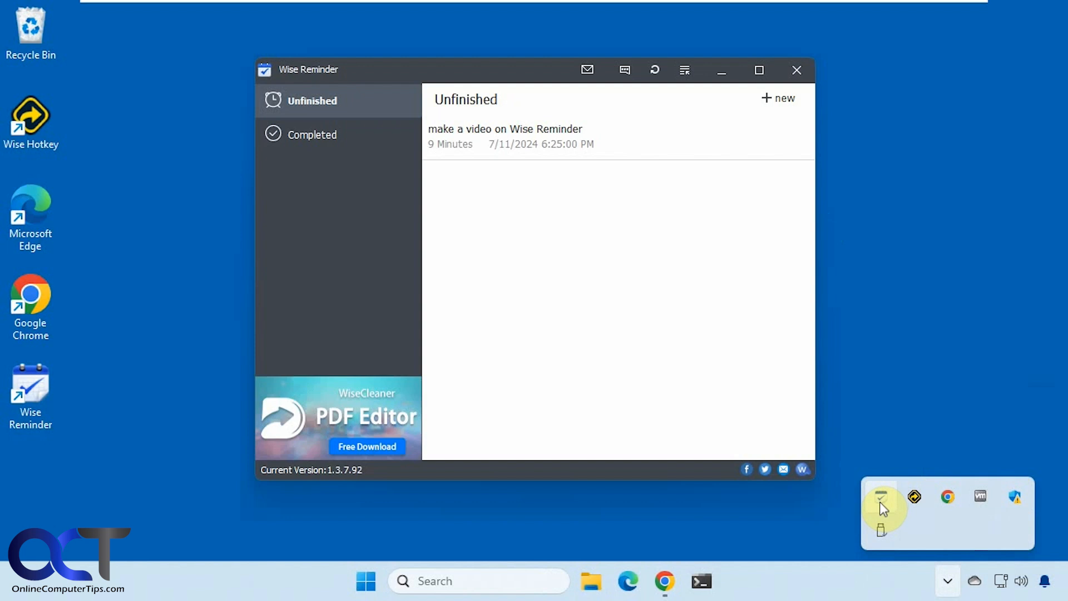
mouse_move(568, 144)
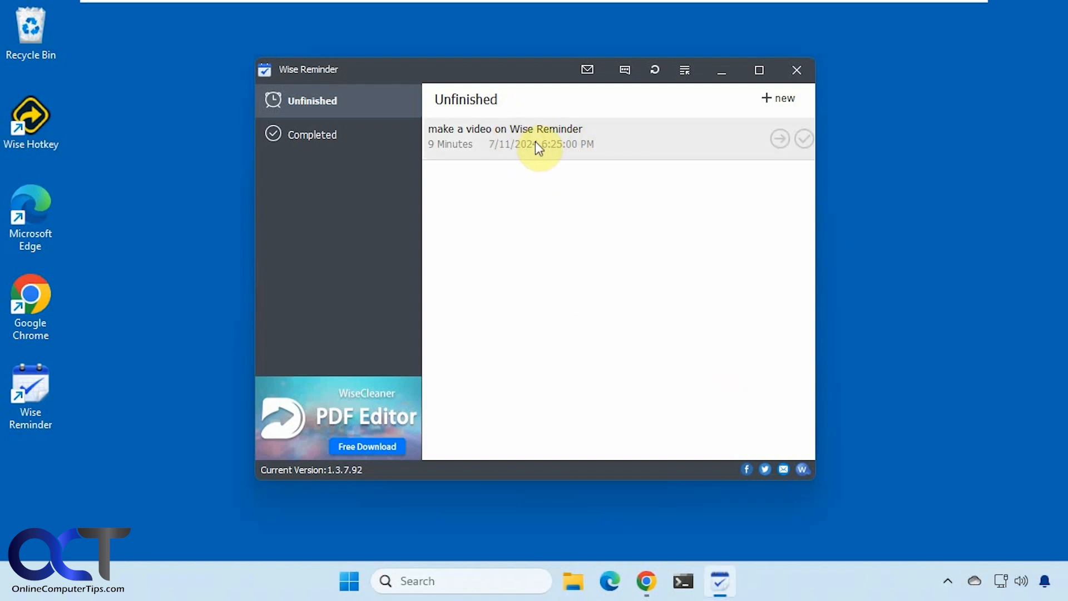
mouse_move(501, 149)
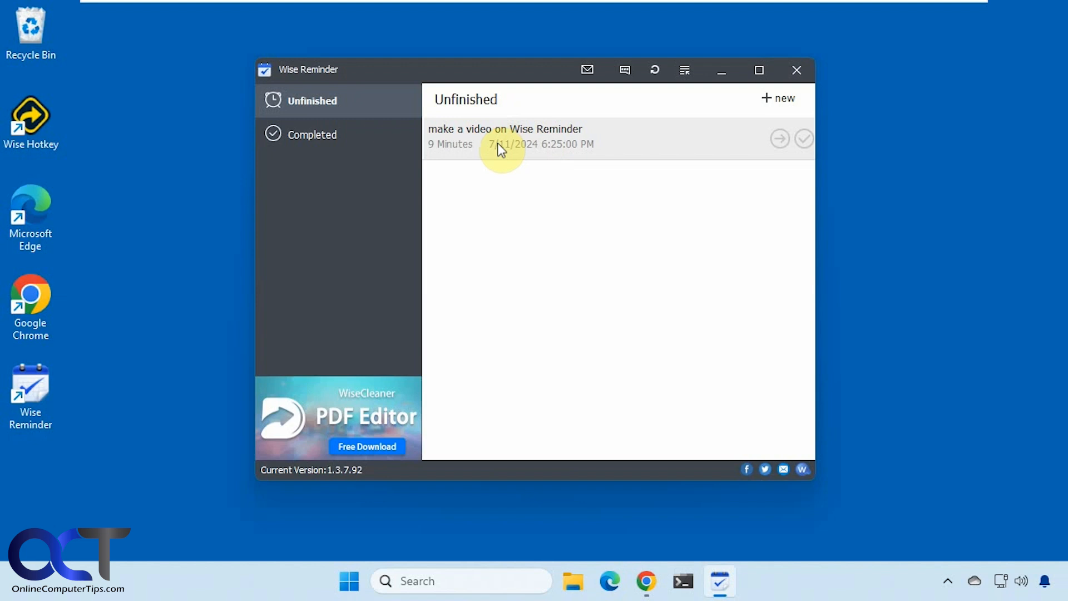
mouse_move(507, 149)
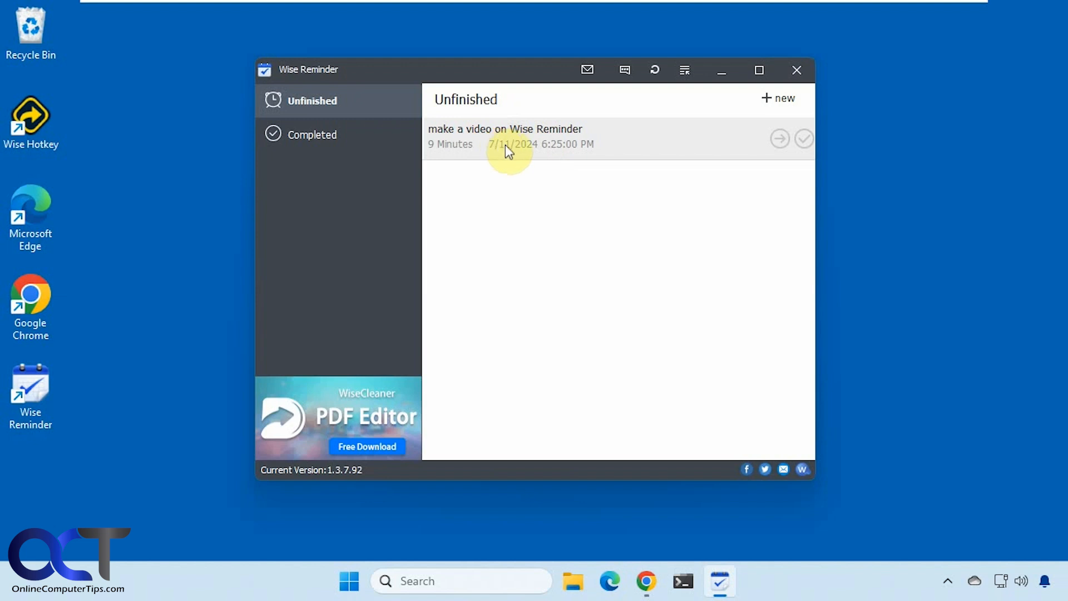
mouse_move(652, 186)
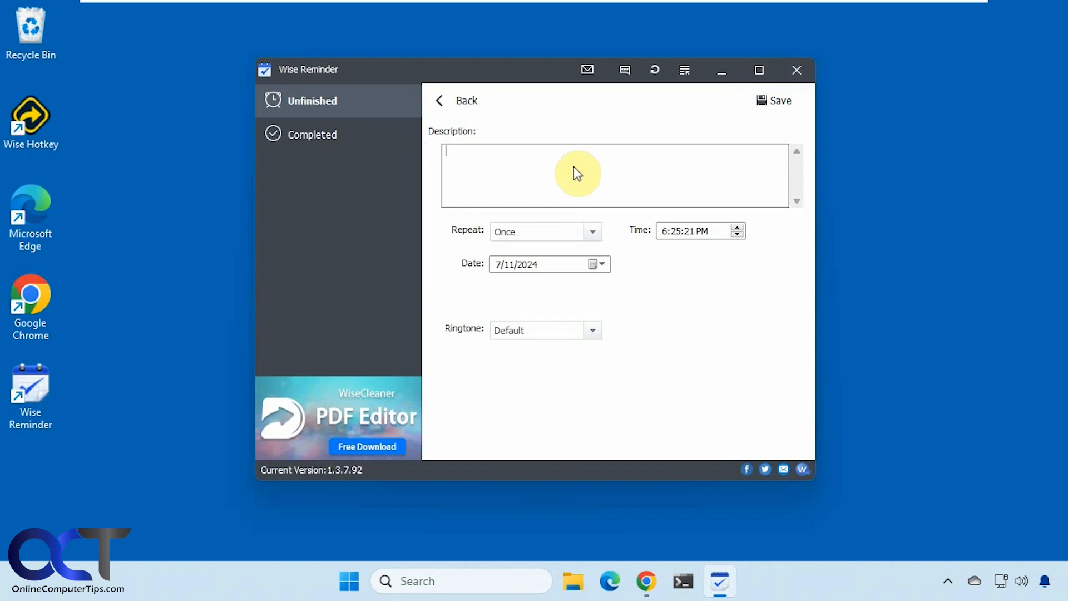
Save a 'Test' reminder for 6:25:55 PM and close the window to await its notice.
text(Test)
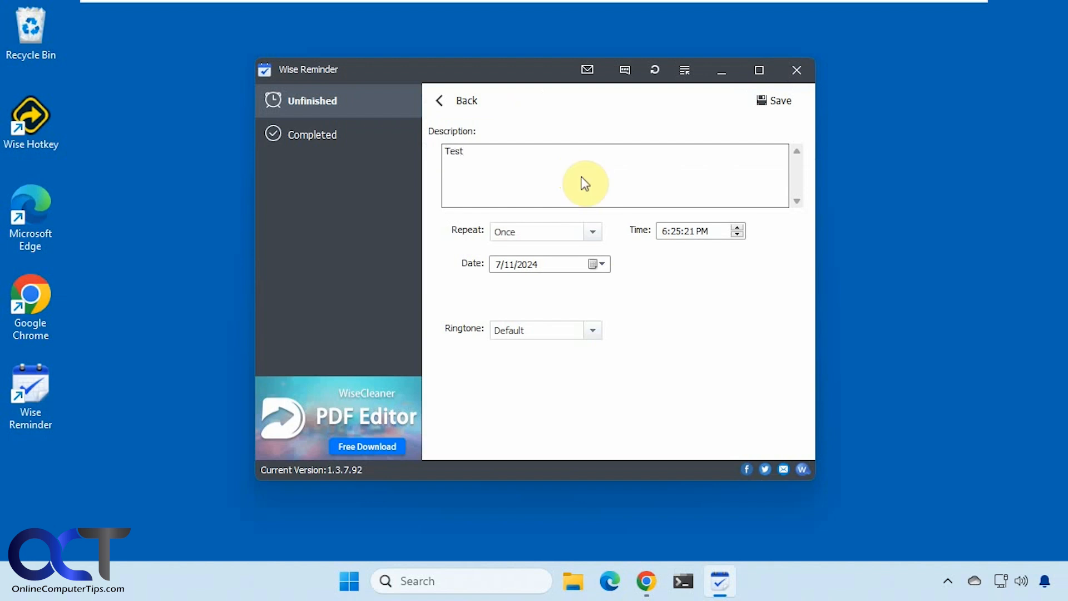
click(688, 231)
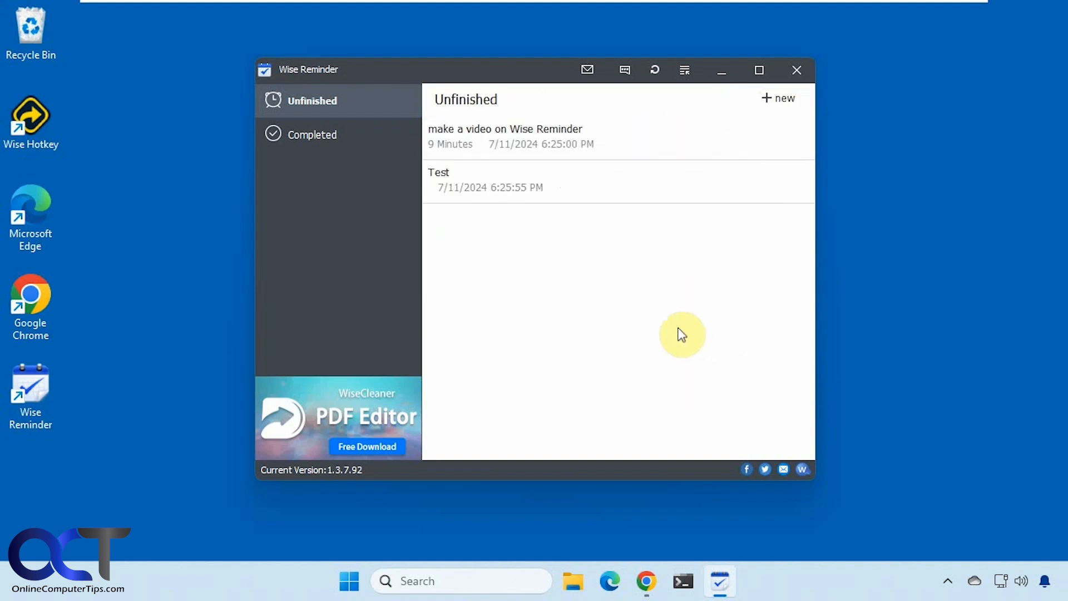
click(796, 70)
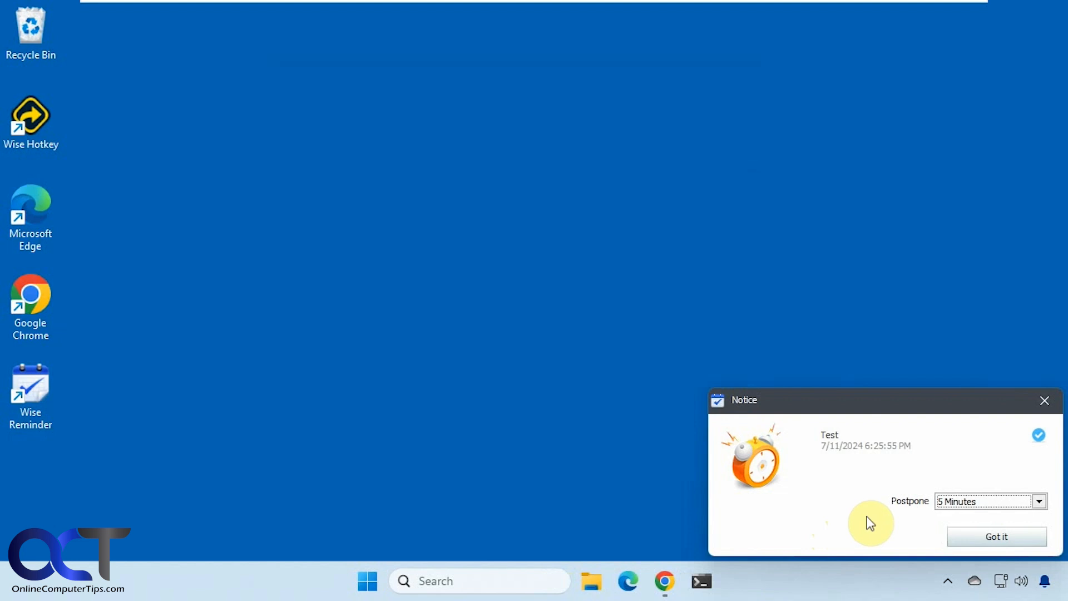
Dismiss the Test notice and bring the reminder window back to its Completed list.
click(995, 536)
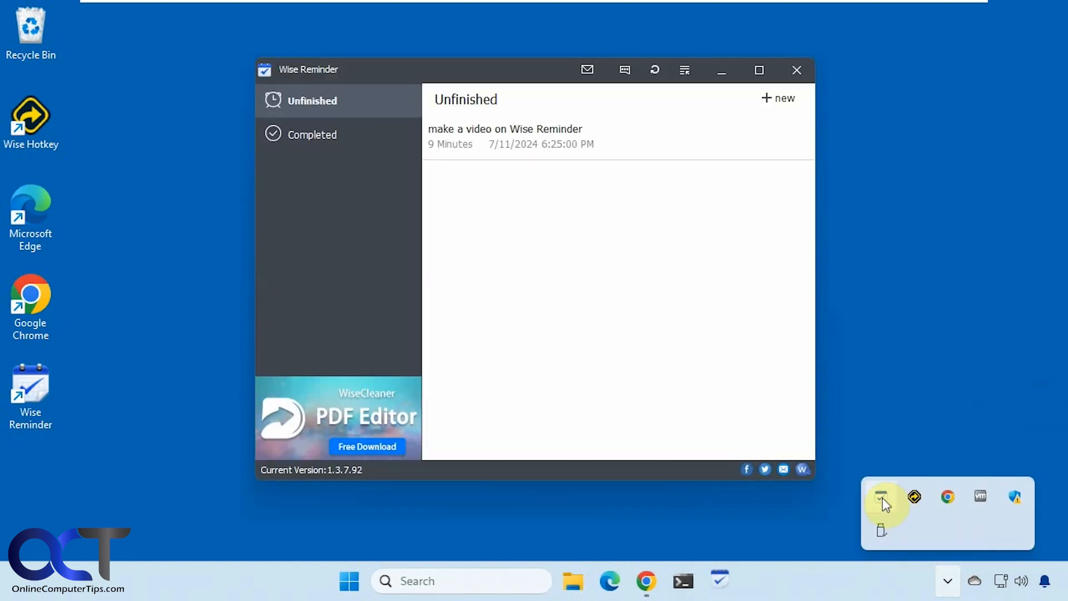
click(313, 134)
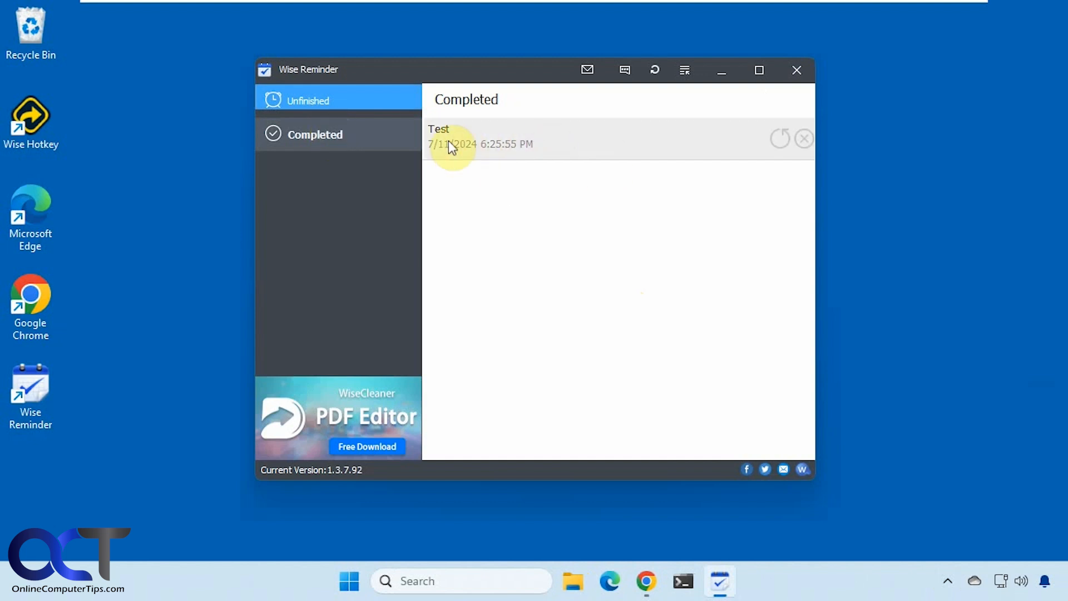
mouse_move(597, 151)
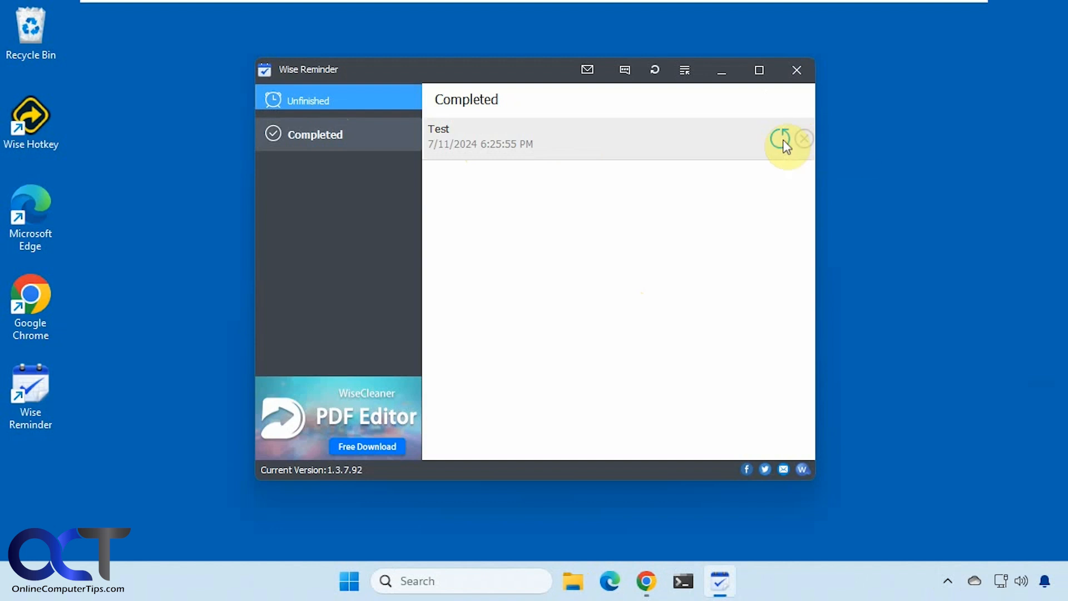
Open the Test reminder's details and inspect its repeat options and date picker.
click(785, 138)
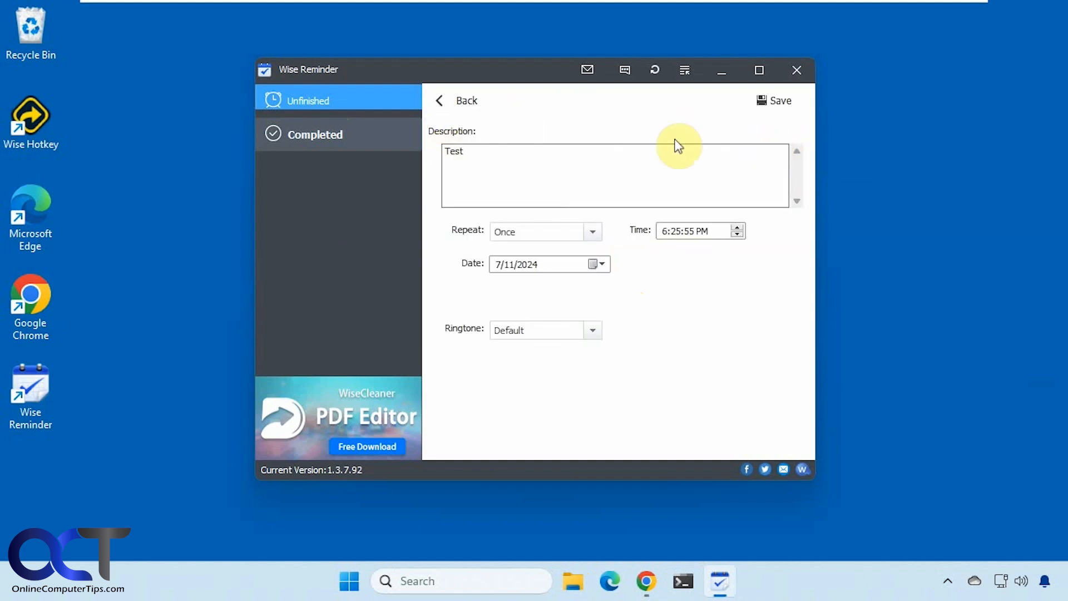
mouse_move(621, 286)
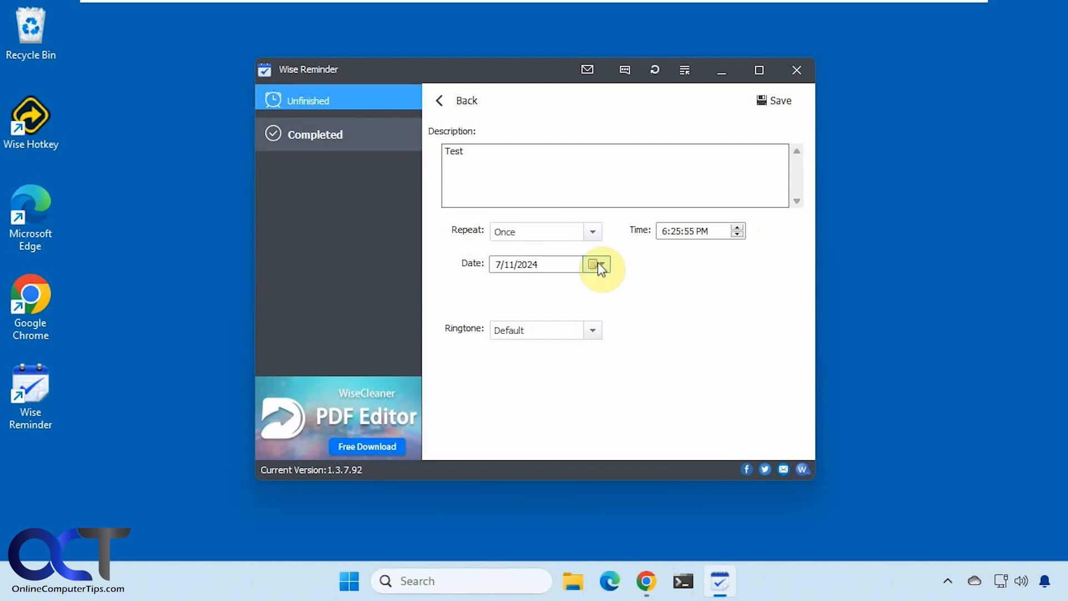
click(591, 231)
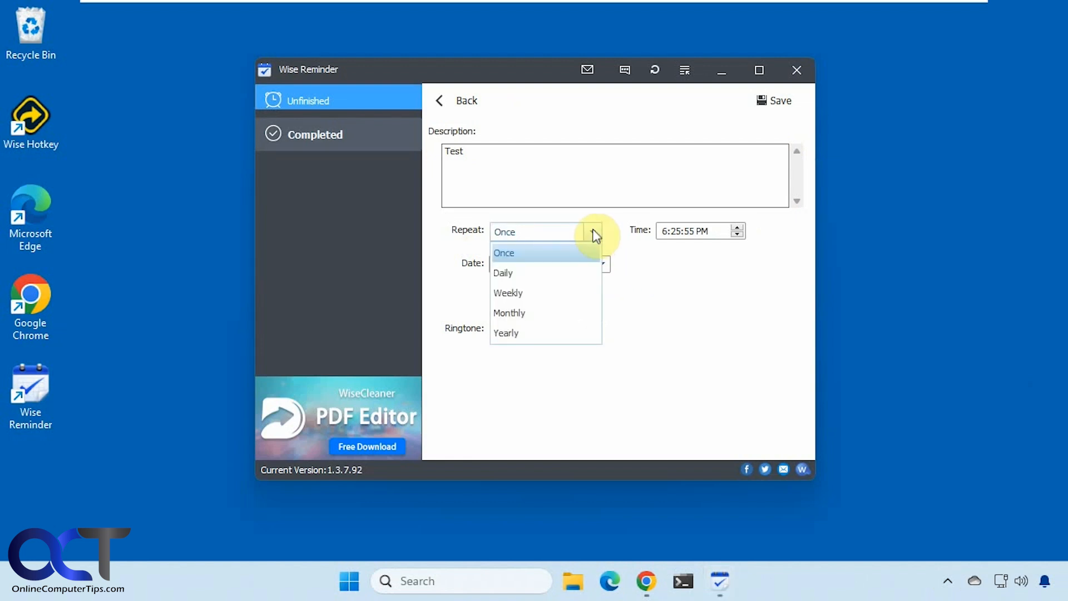
click(504, 253)
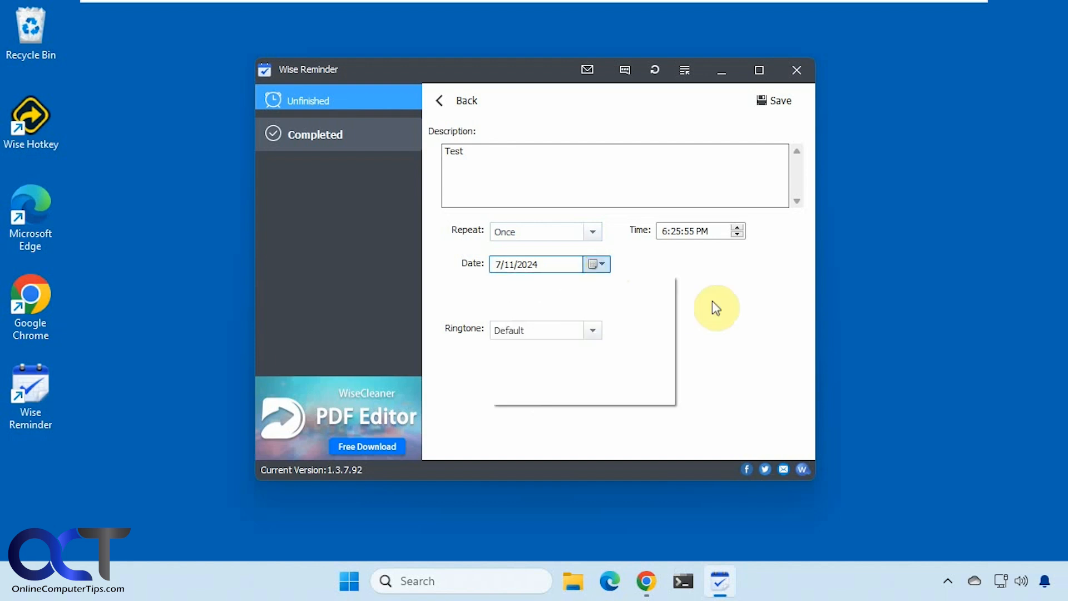
click(591, 330)
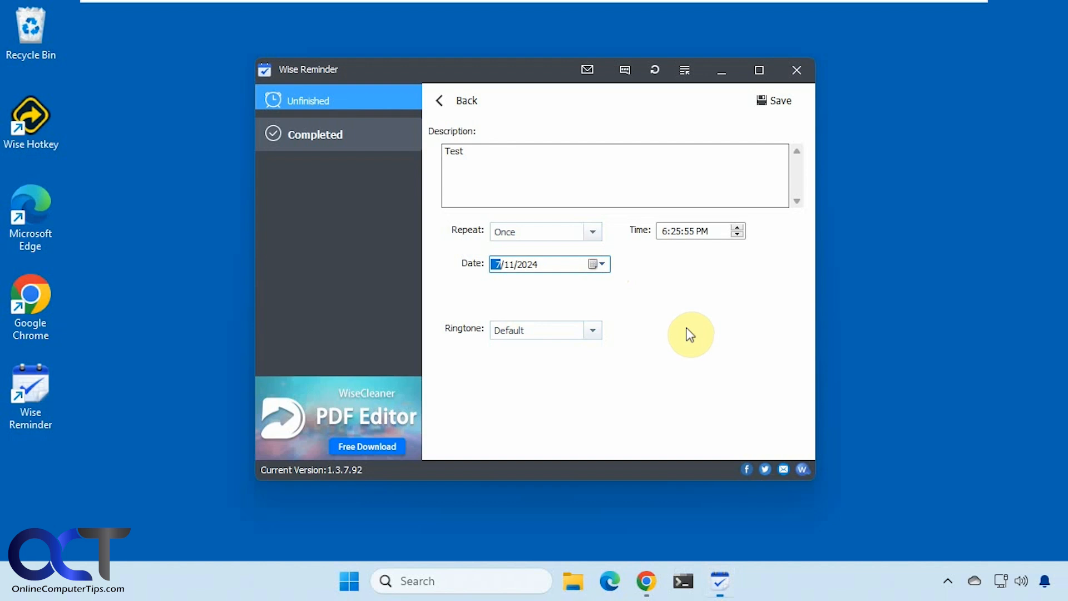
click(684, 69)
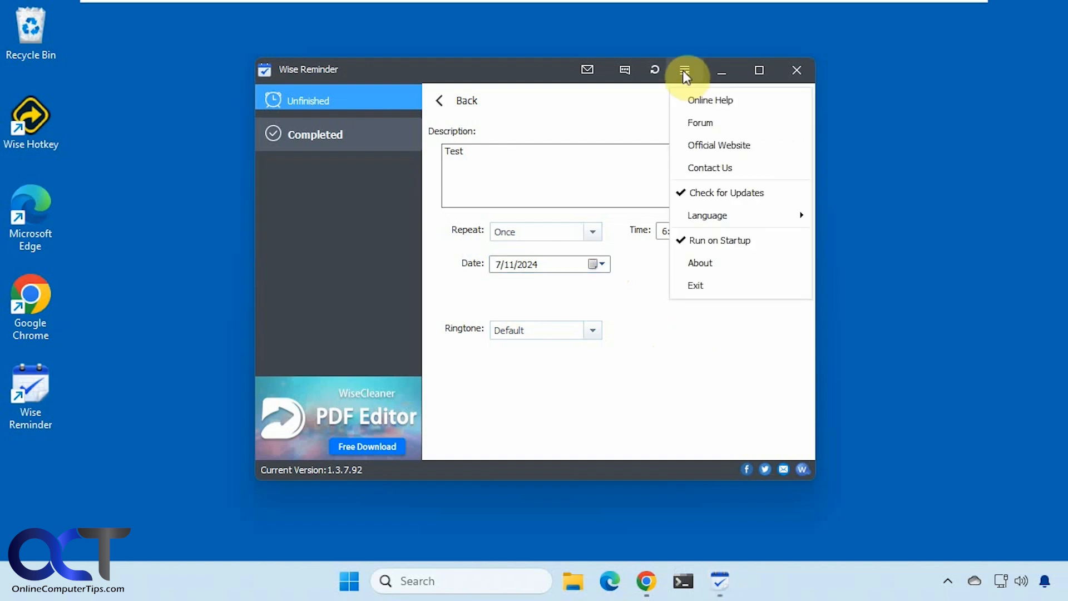
mouse_move(735, 145)
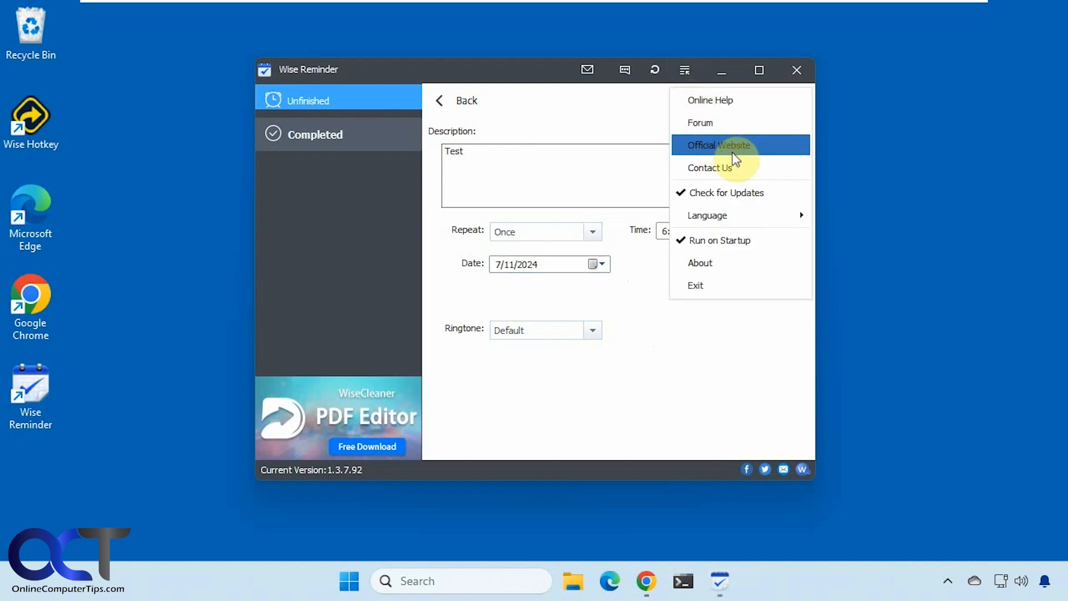
mouse_move(722, 263)
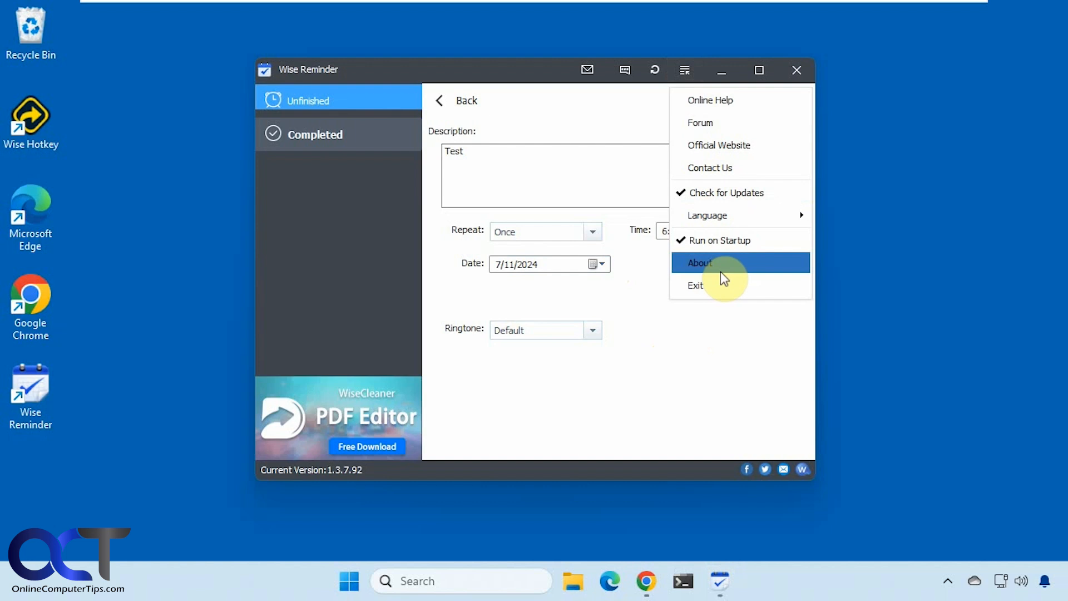
mouse_move(719, 240)
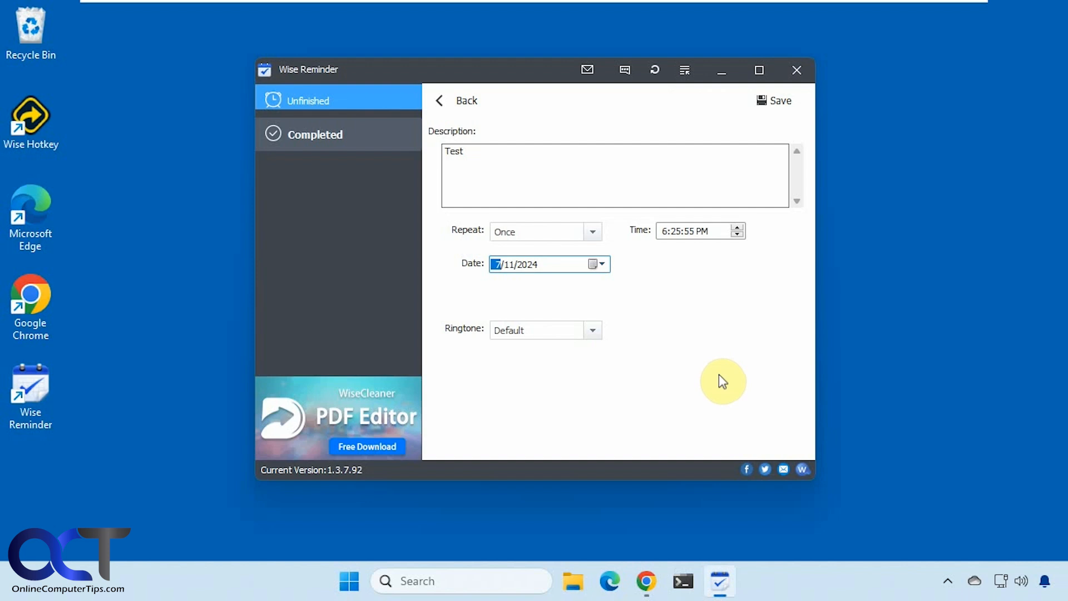
mouse_move(719, 378)
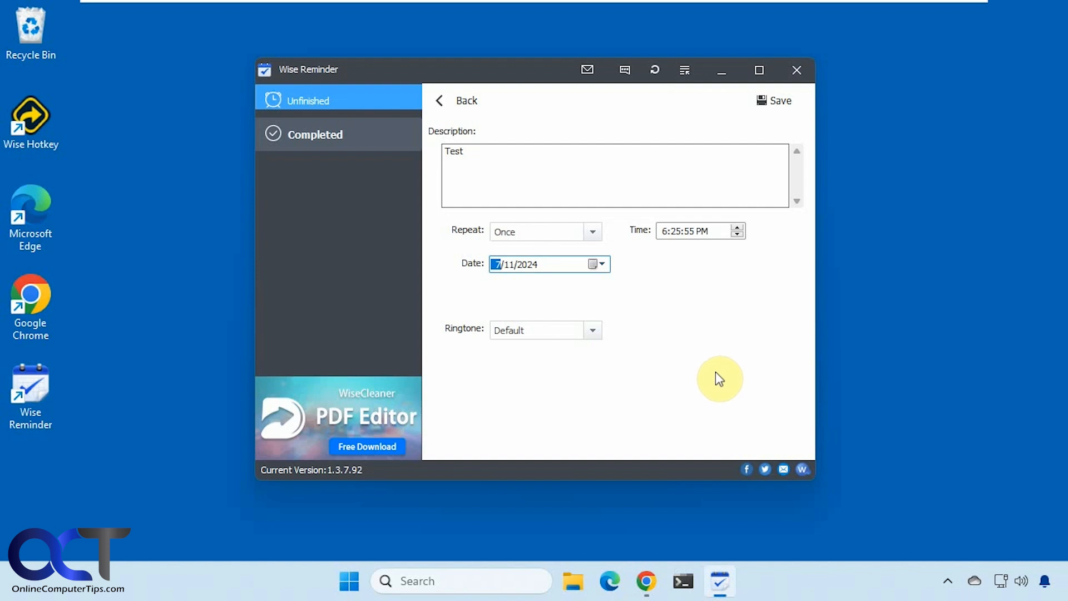
click(309, 100)
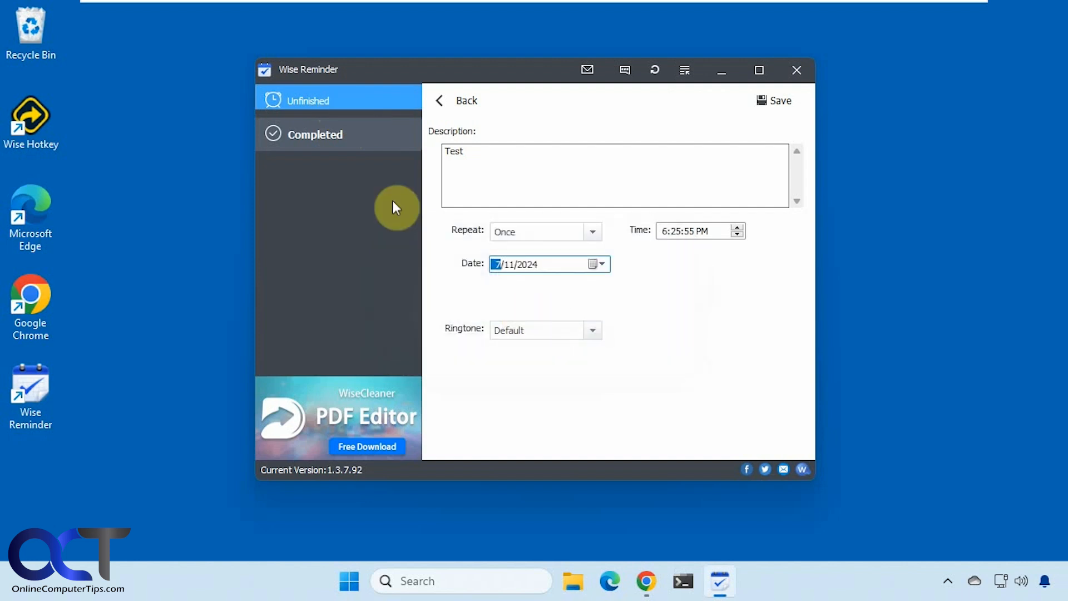
mouse_move(456, 101)
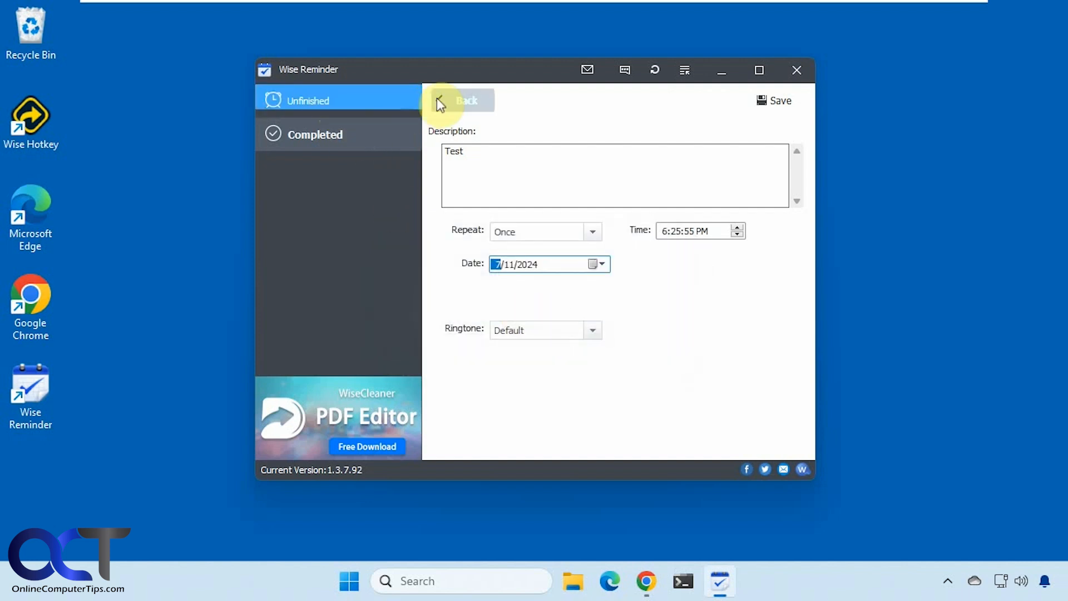
View 'make a video' details, then check Completed holds both reminders and Unfinished is empty.
click(466, 100)
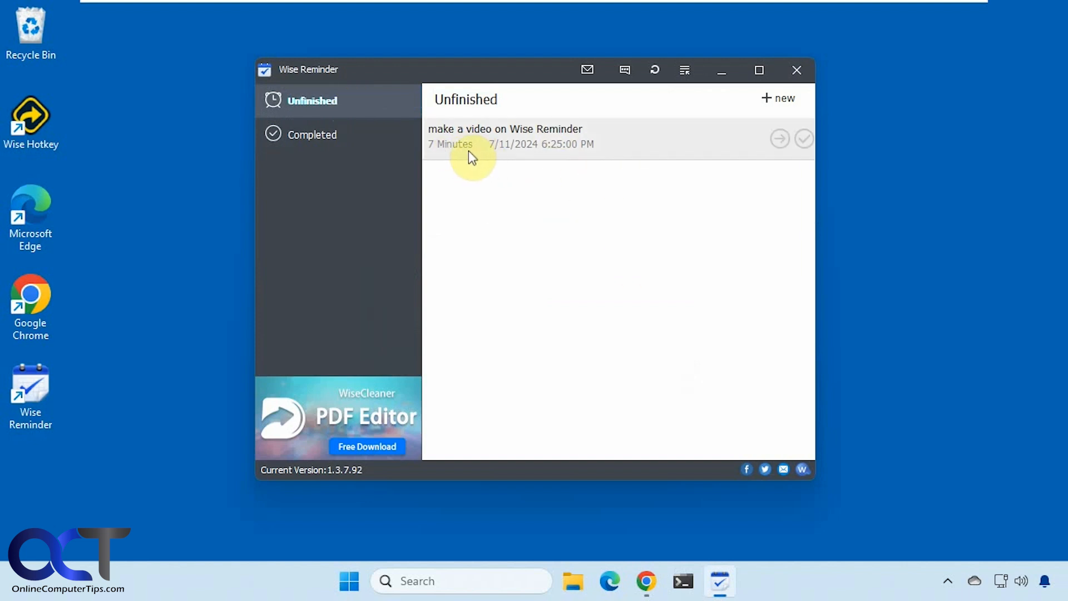
mouse_move(779, 139)
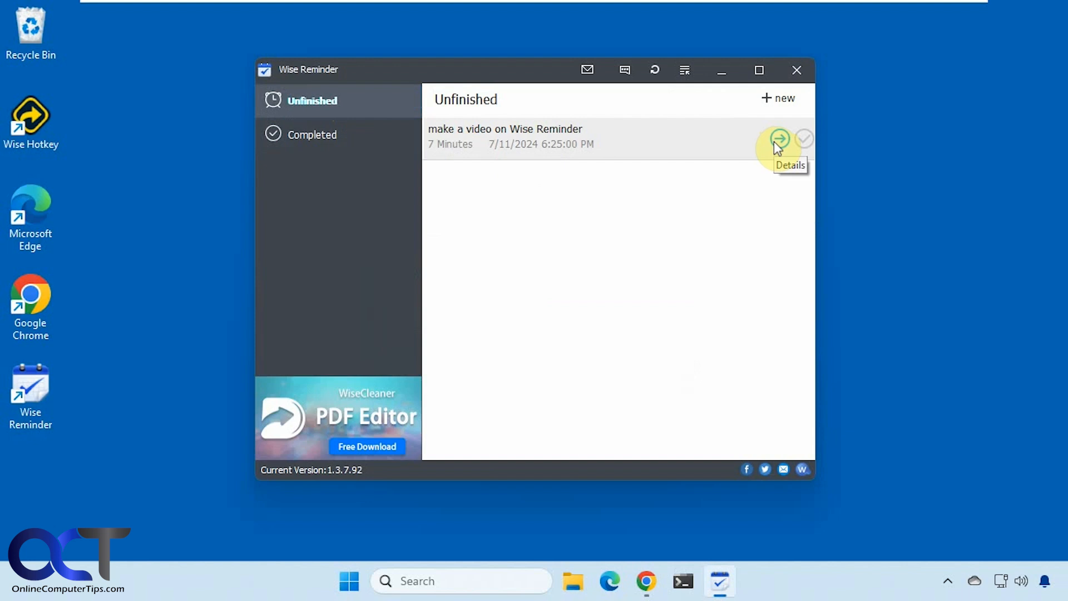
click(779, 139)
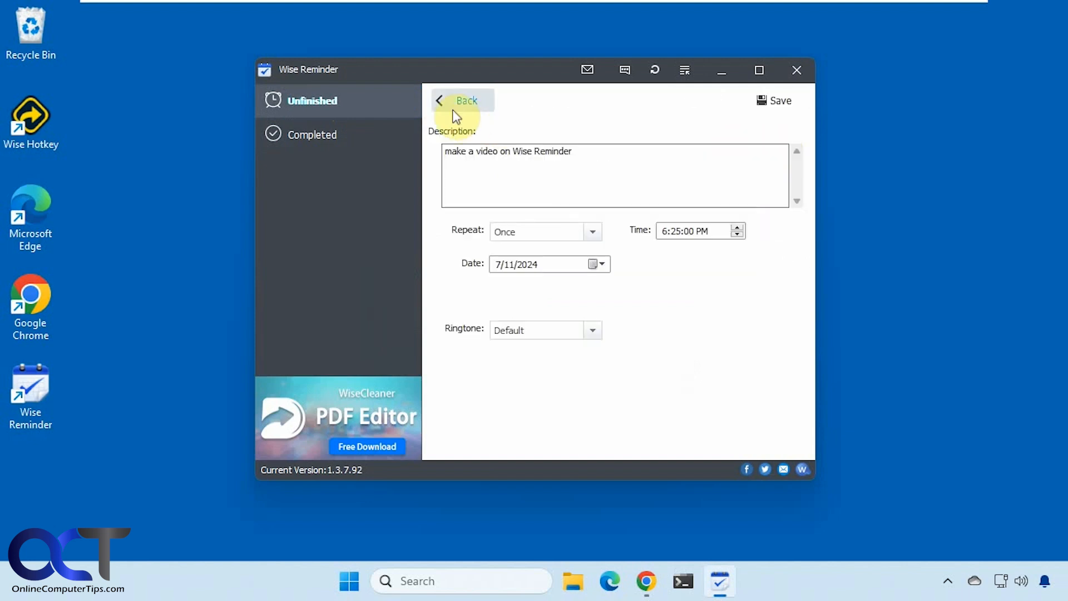
click(460, 100)
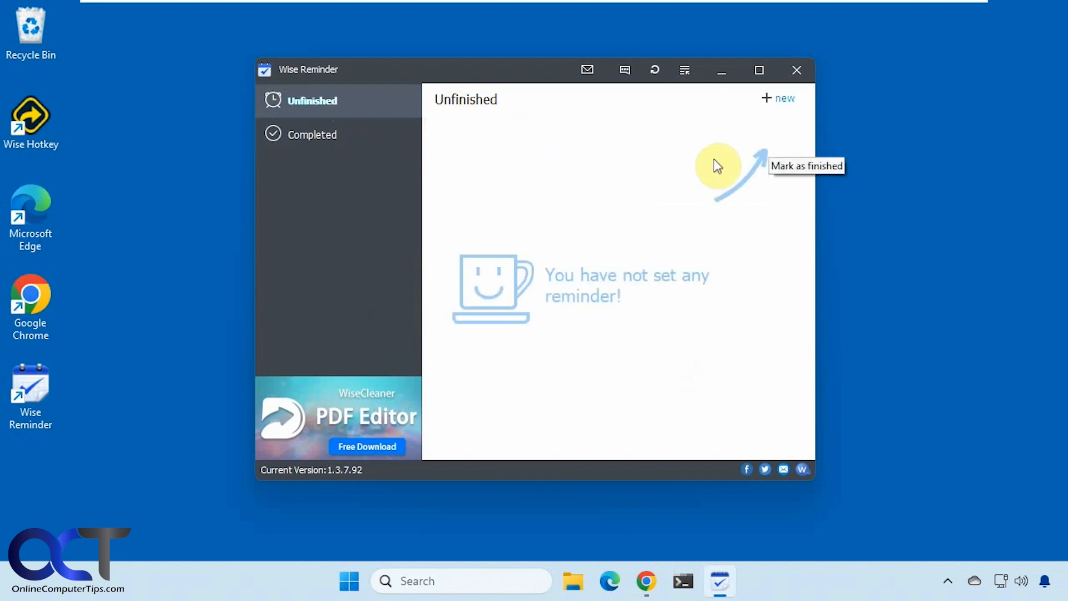
mouse_move(607, 261)
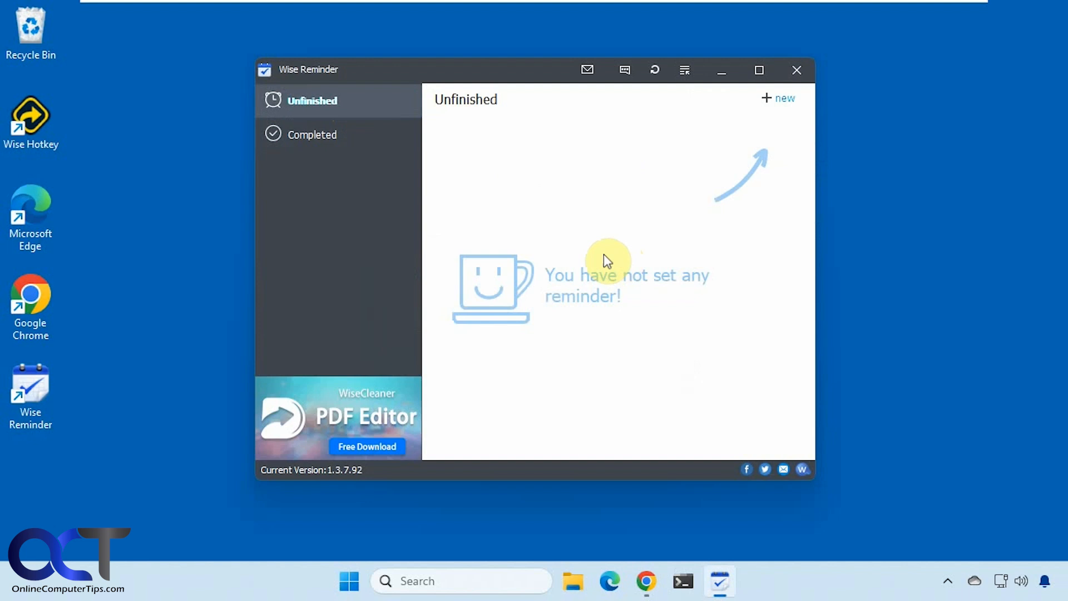
click(312, 134)
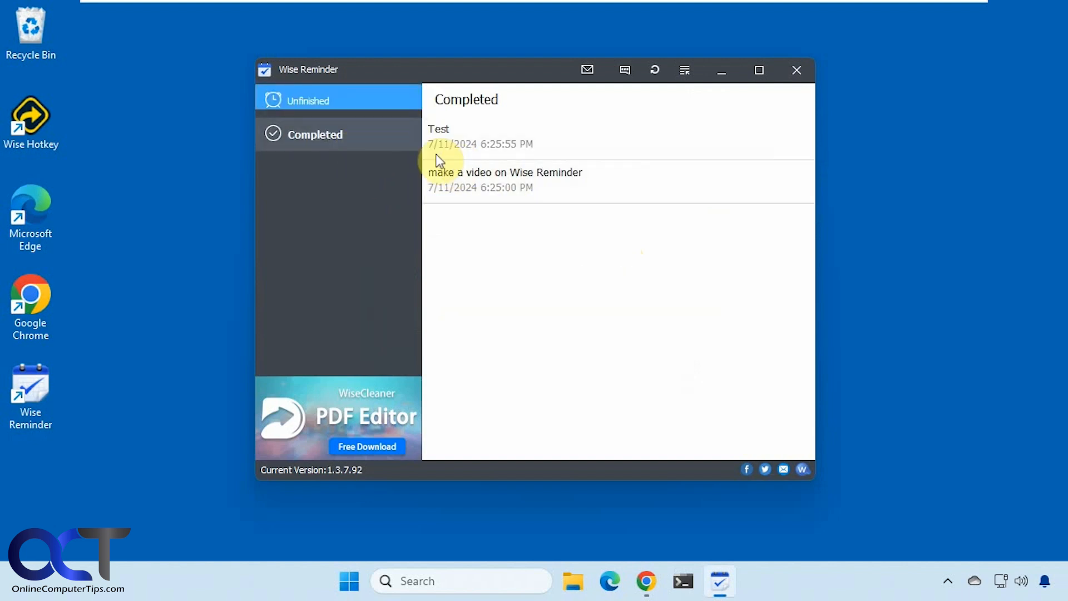
click(311, 100)
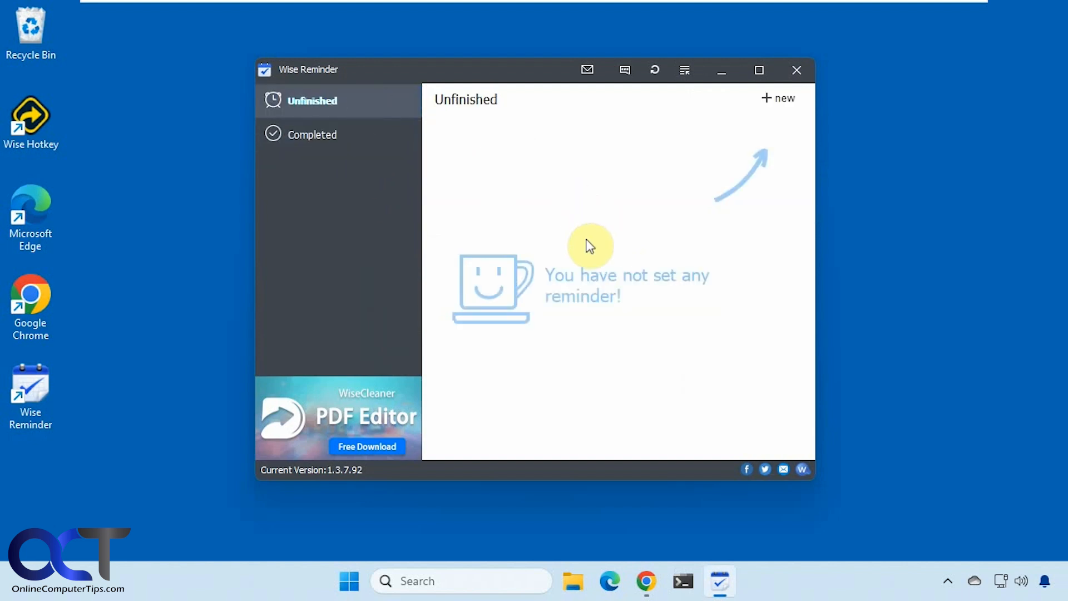